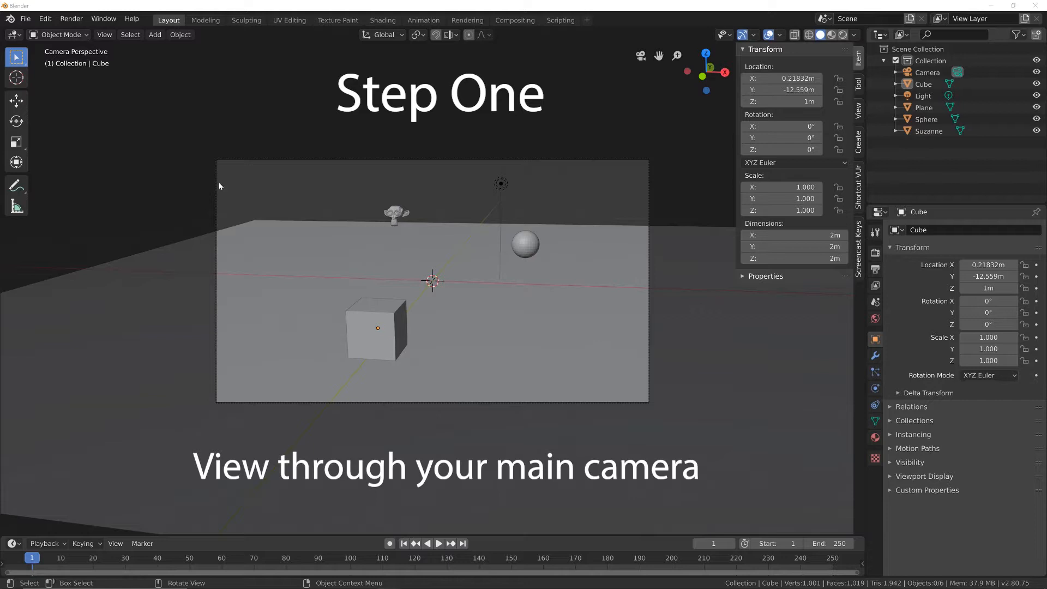
mouse_move(542, 408)
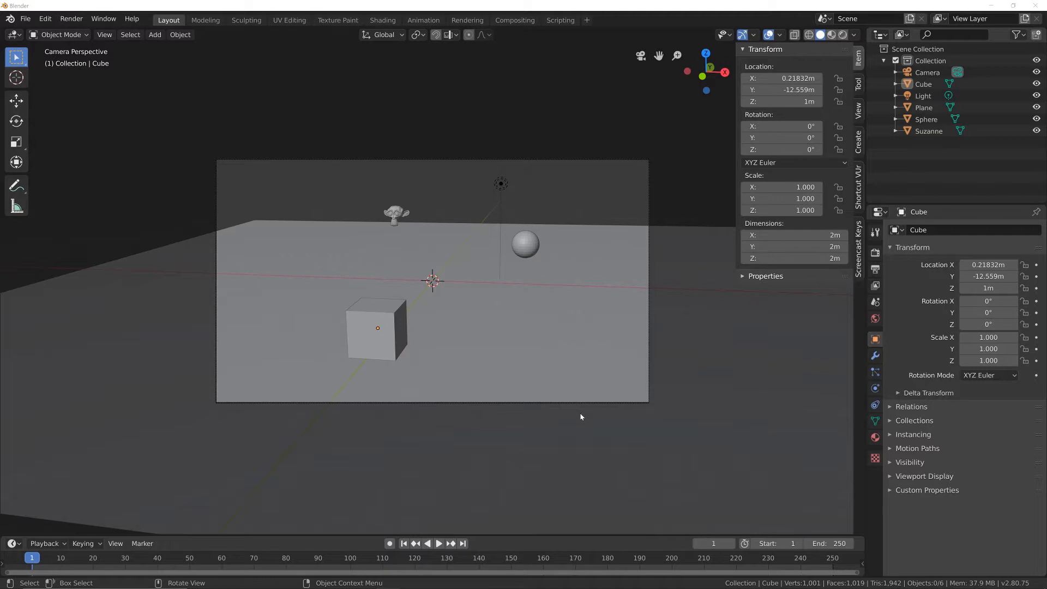
mouse_move(614, 409)
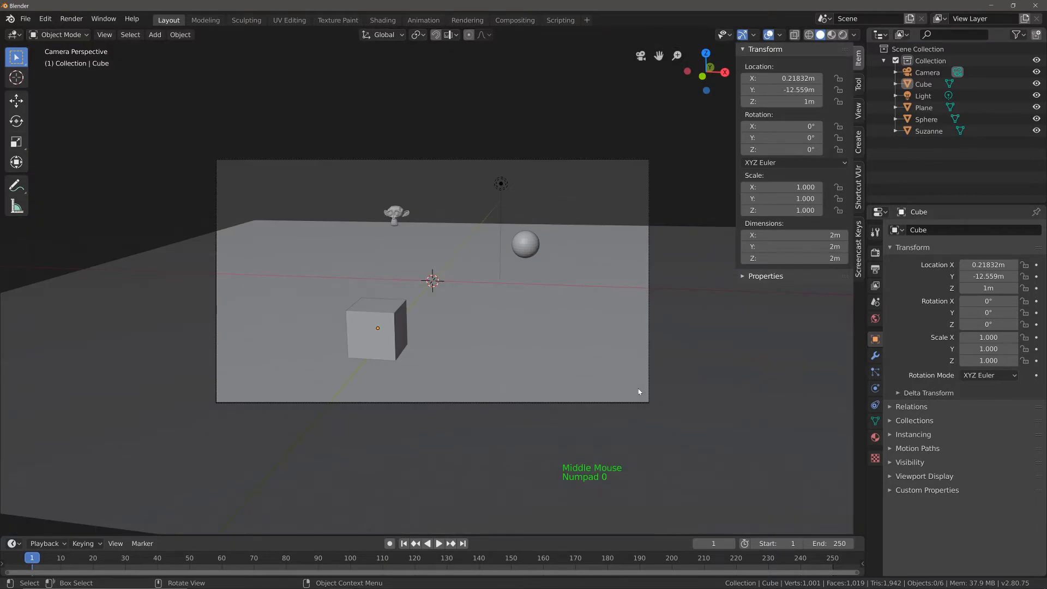
mouse_move(330, 421)
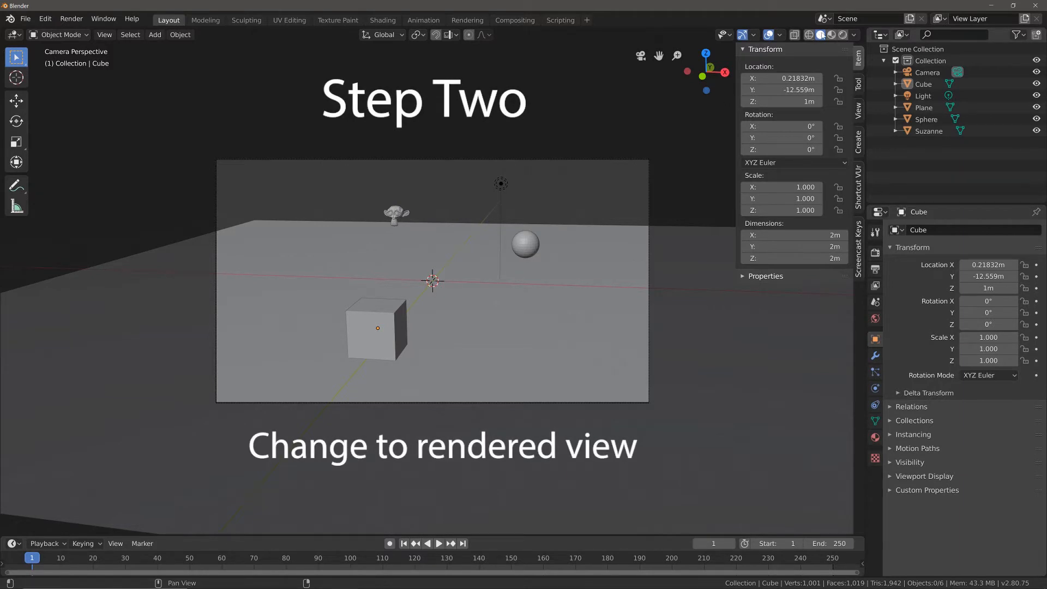
- Show the camera view in Rendered shading and raise the selected light's power to 7000 W
left_click(842, 33)
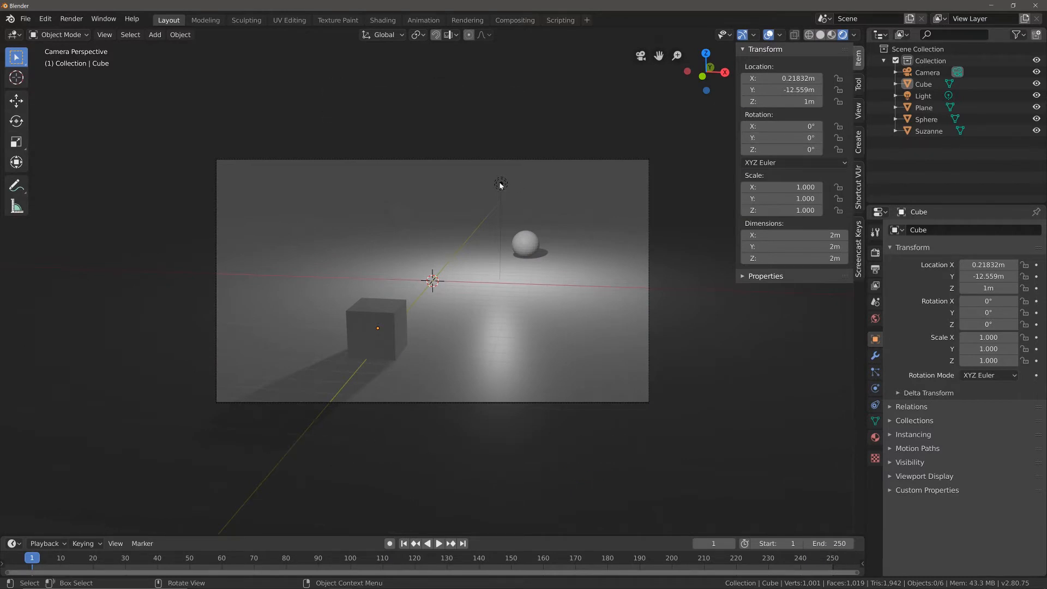
left_click(500, 184)
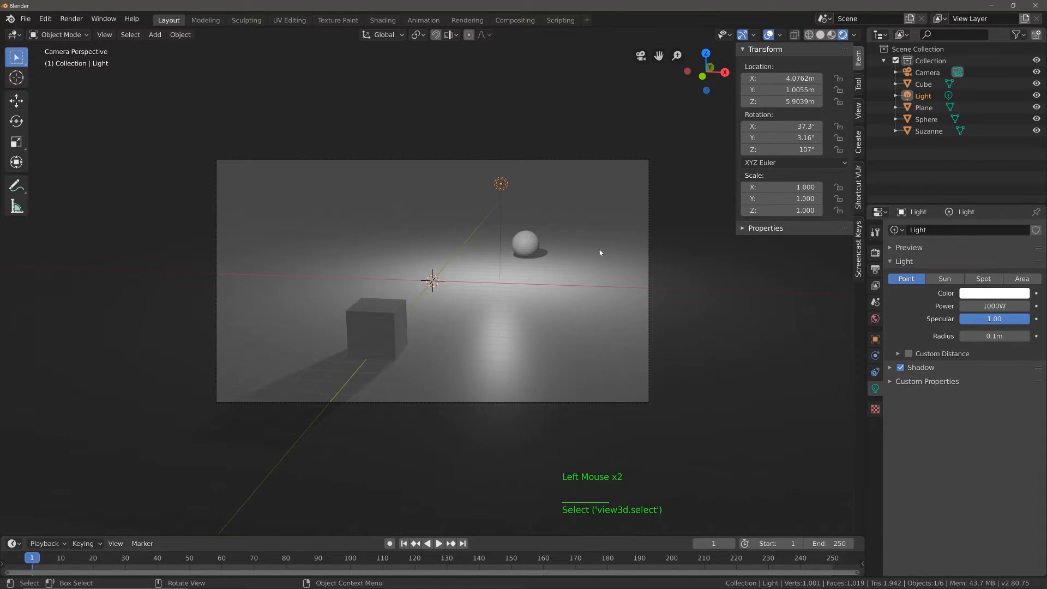
left_click(994, 306)
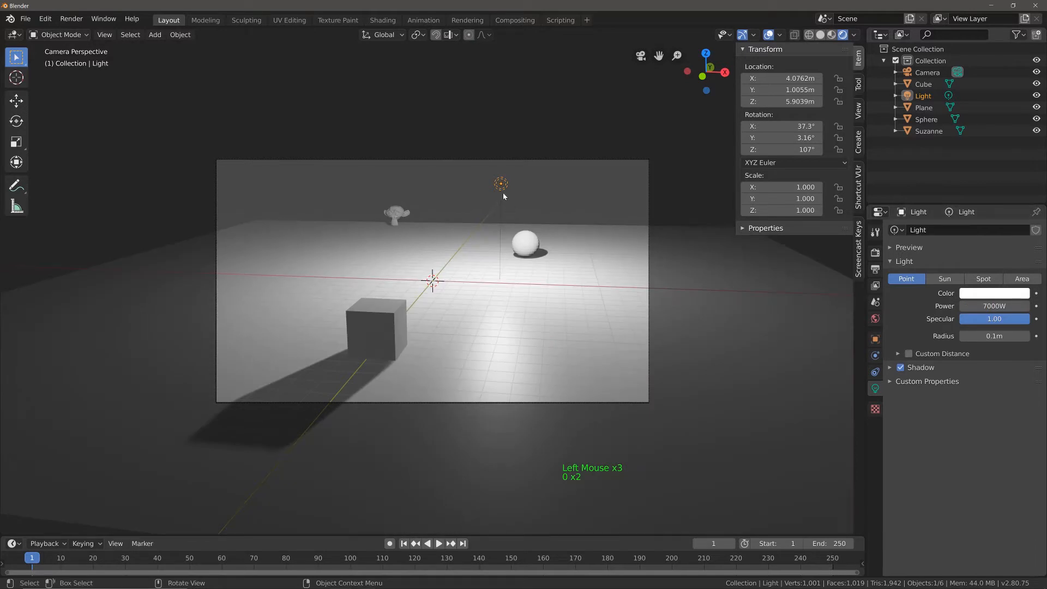
key("g")
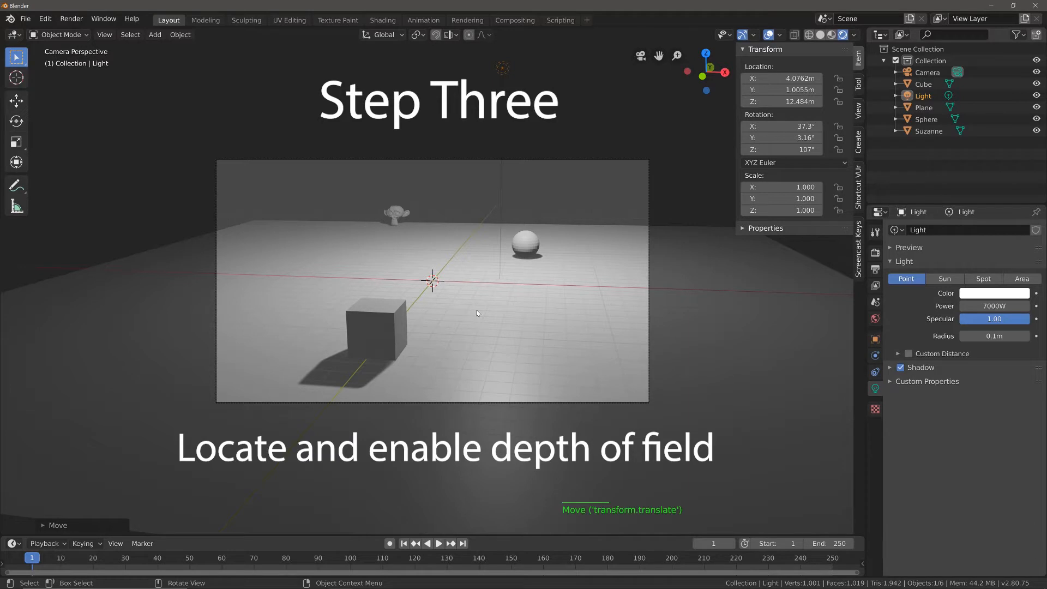
mouse_move(811, 276)
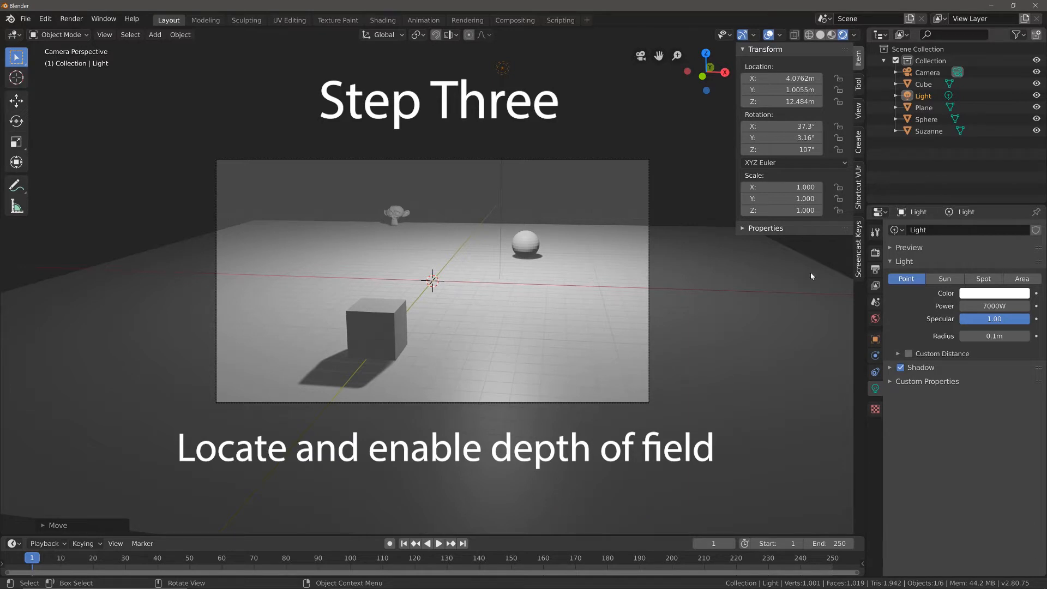
mouse_move(875, 253)
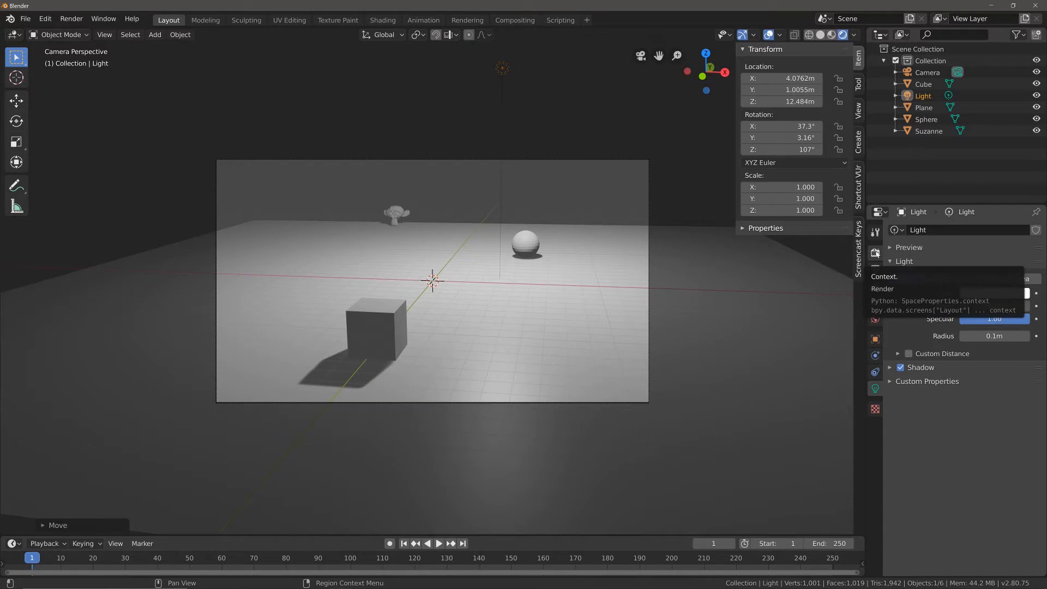
- Show the scene's Eevee render settings and collapse the render Depth of Field panel
left_click(874, 253)
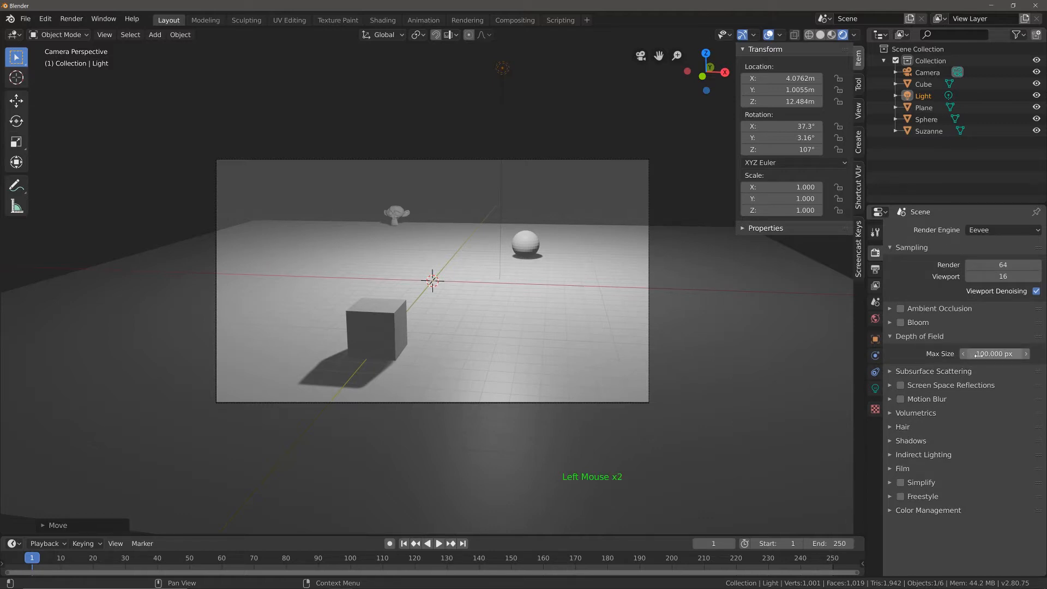
left_click(889, 336)
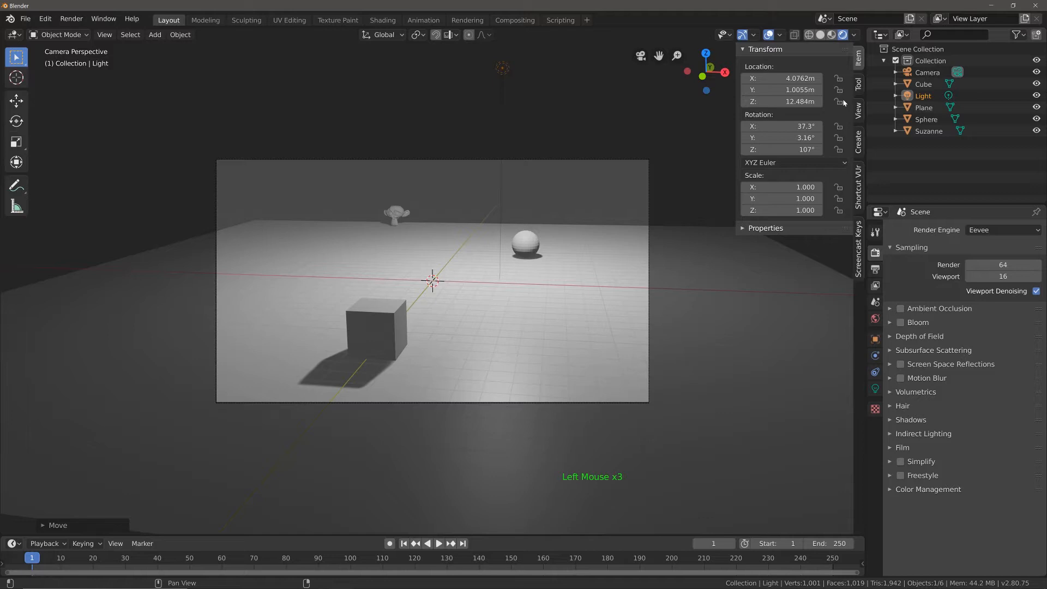
- Enable Depth of Field in the camera's data settings and expand its focus and aperture options
left_click(928, 72)
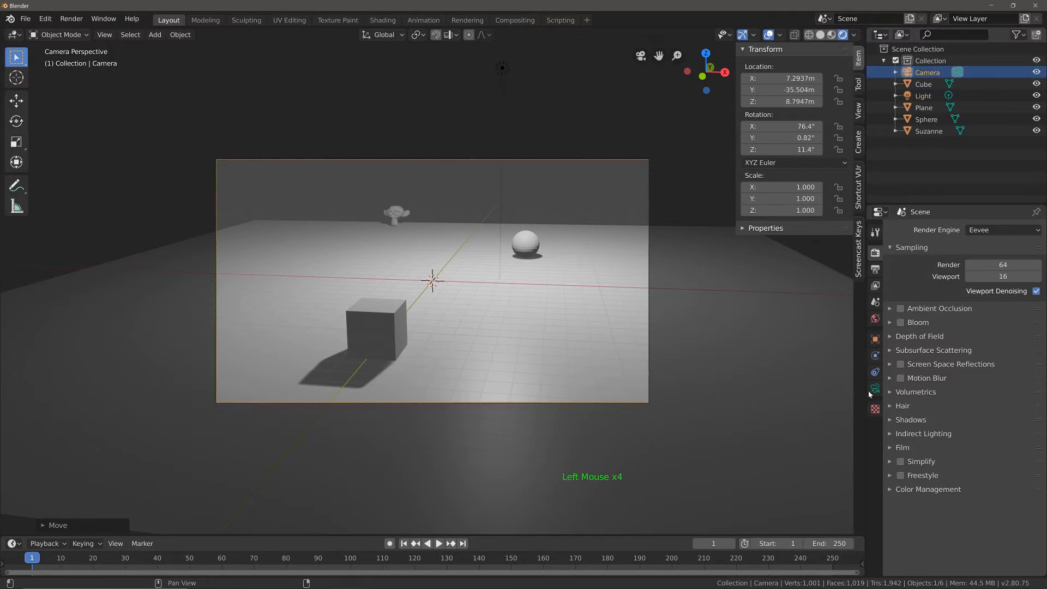
mouse_move(874, 390)
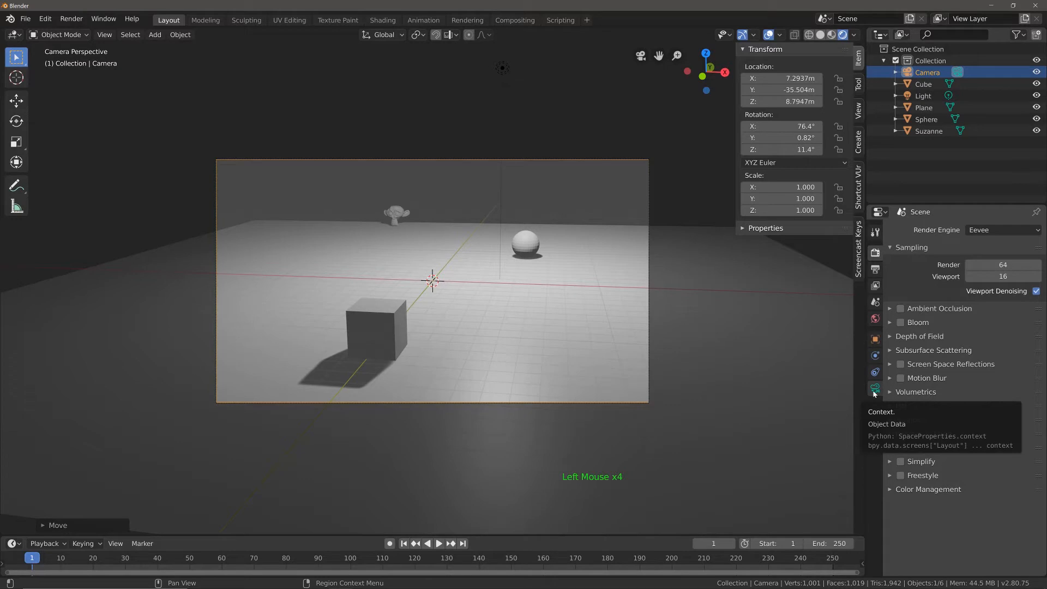
left_click(874, 388)
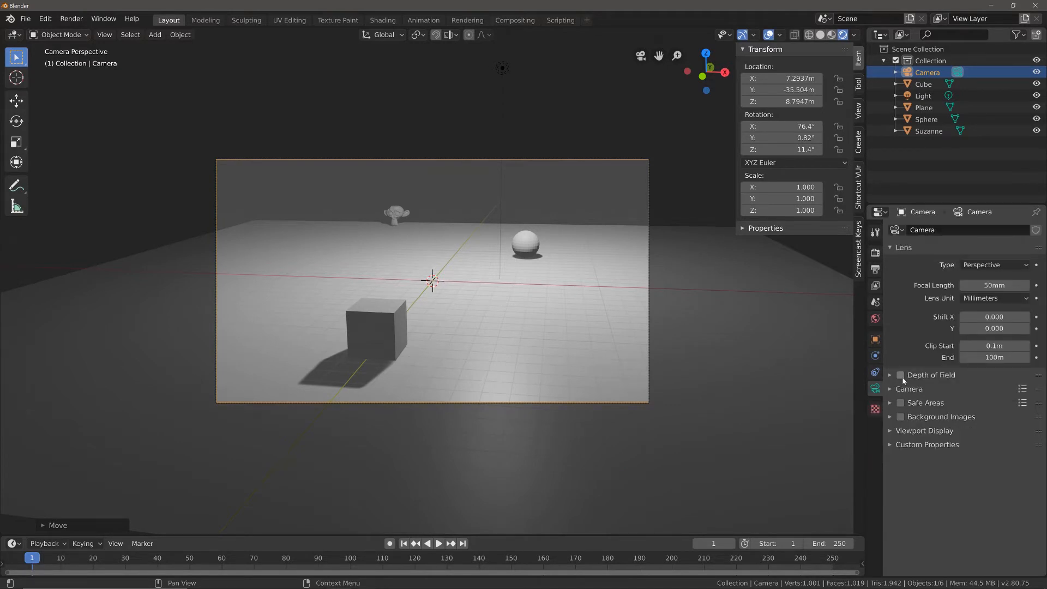
mouse_move(900, 375)
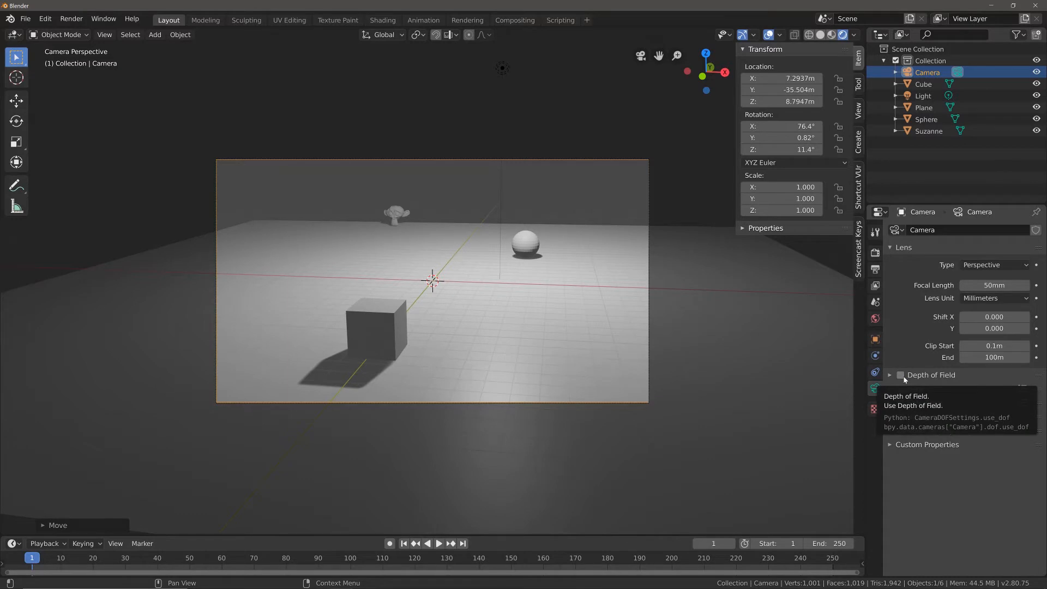
left_click(900, 374)
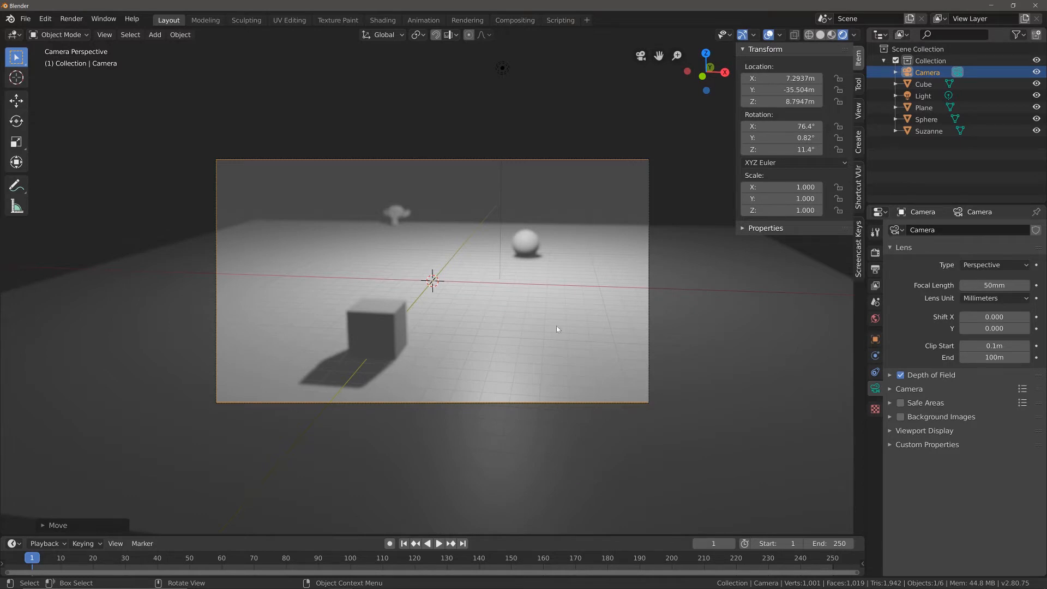
left_click(889, 374)
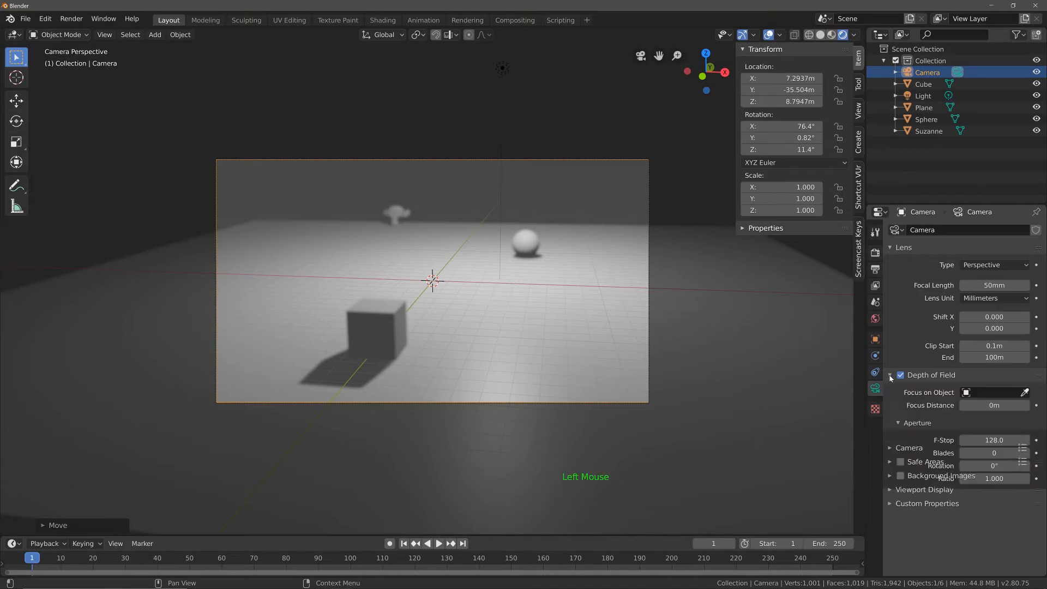
- Adjust the camera's Focus Distance down near zero and back up to 0.16 m
left_click(898, 422)
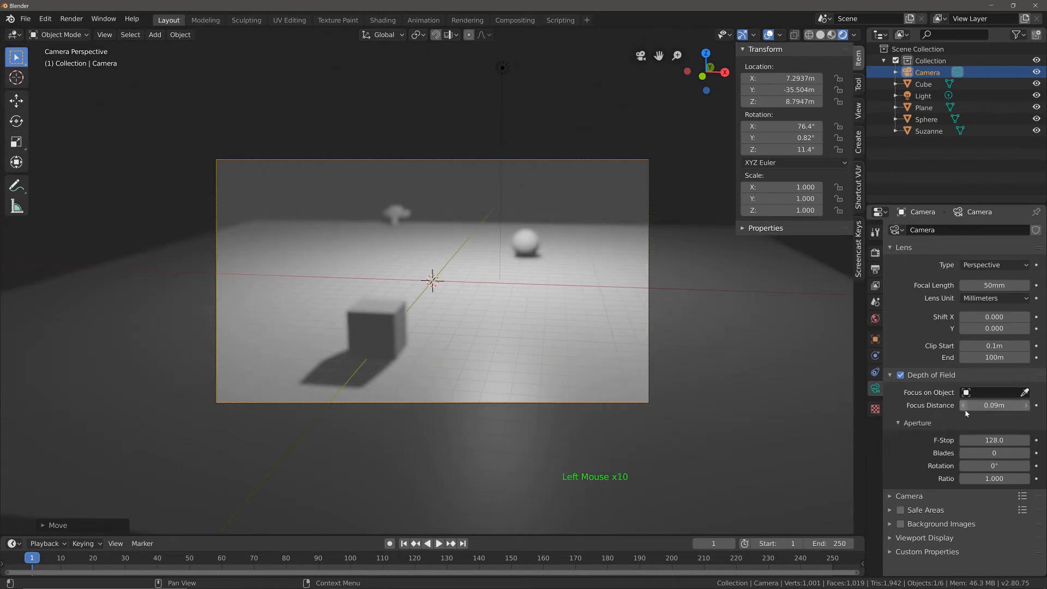
left_click_drag(993, 405, 975, 406)
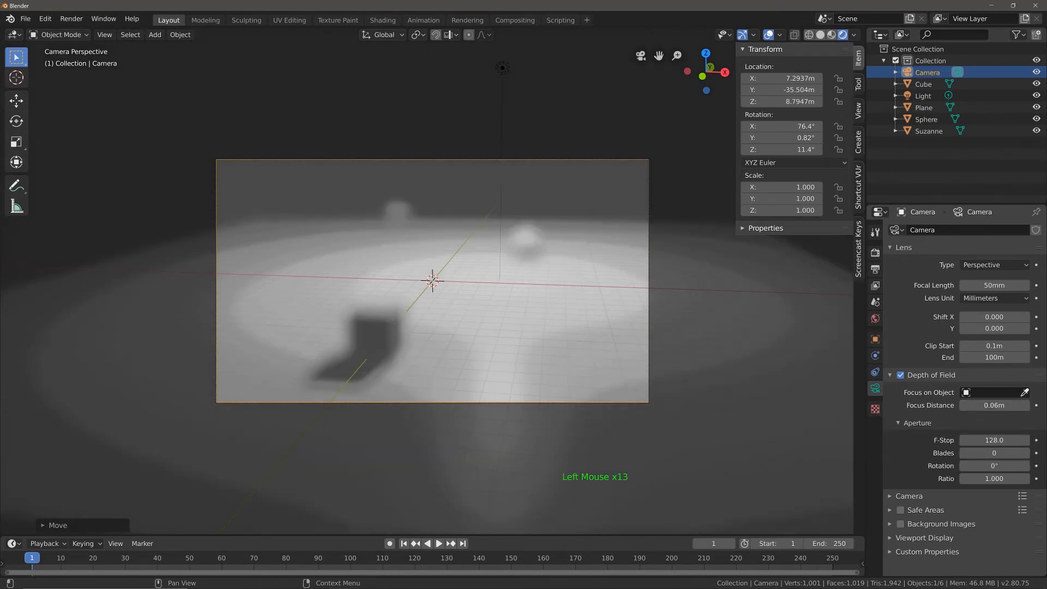
left_click_drag(994, 405, 968, 405)
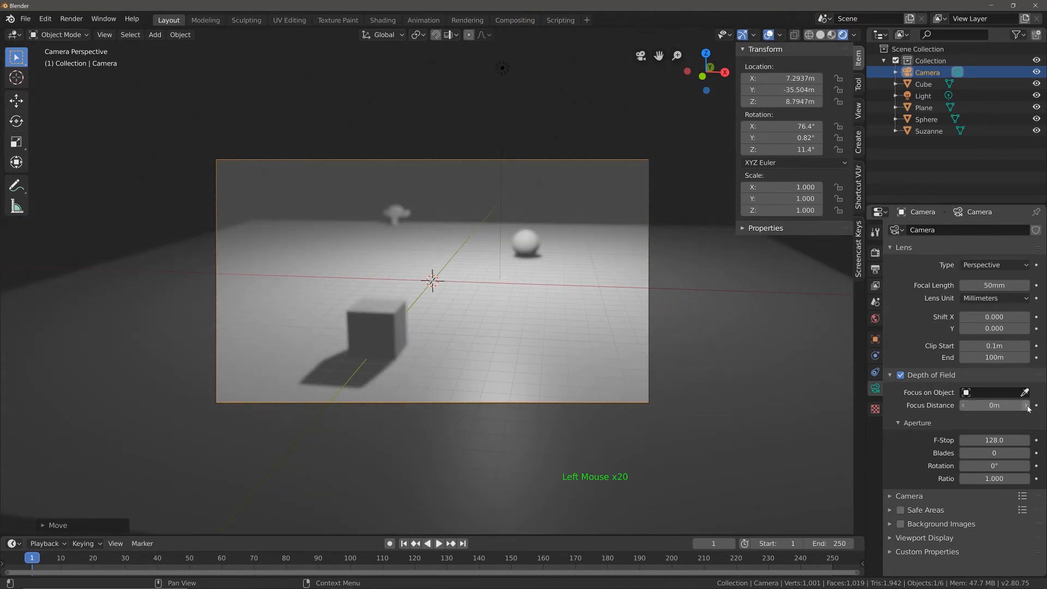
left_click_drag(994, 405, 1008, 405)
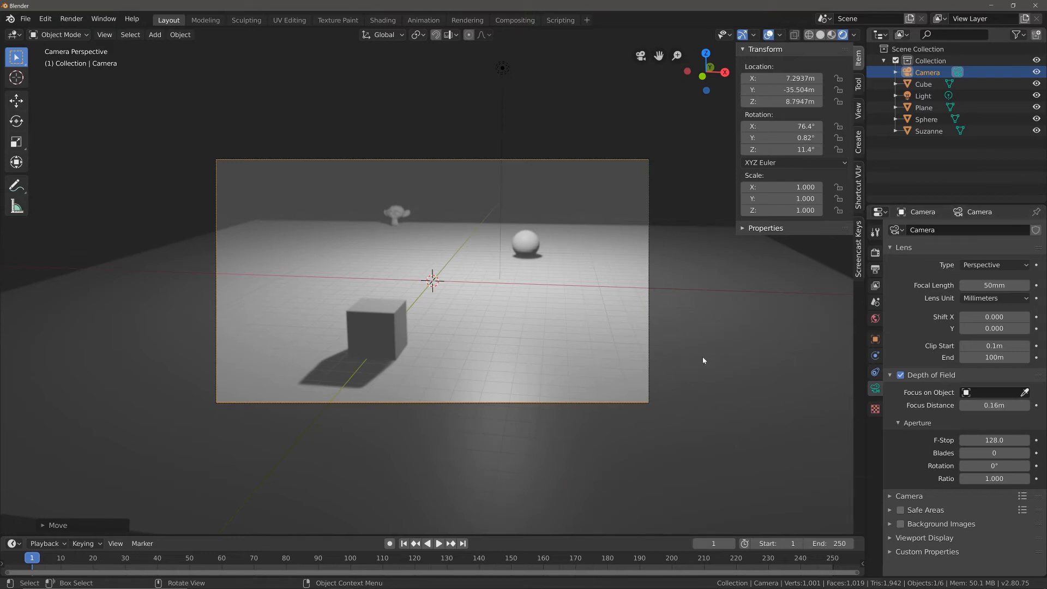
mouse_move(738, 360)
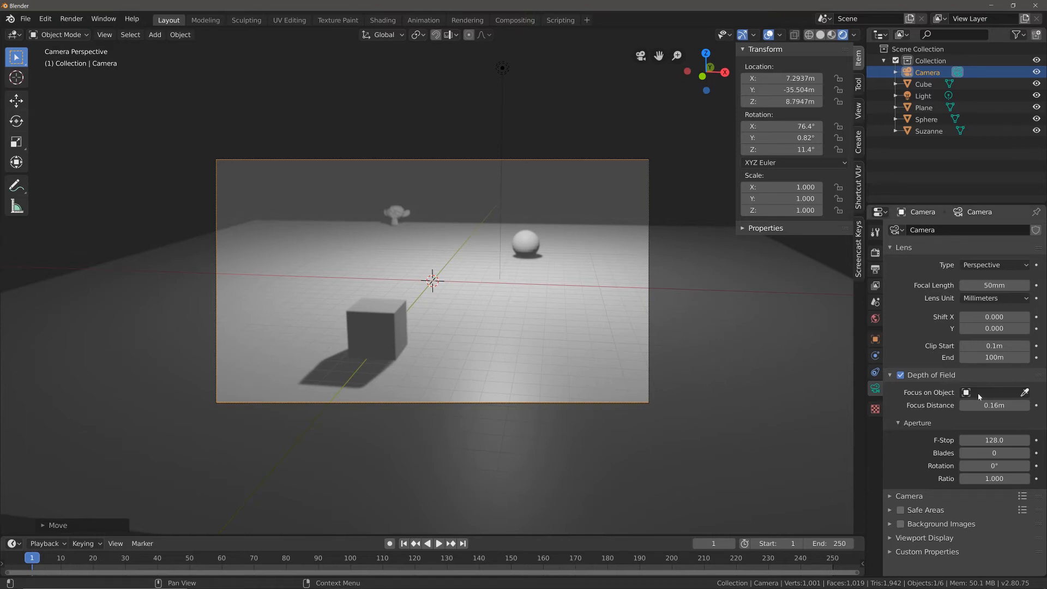
- Set Focus on Object to Suzanne by picking the monkey in the viewport with the eyedropper
left_click(994, 392)
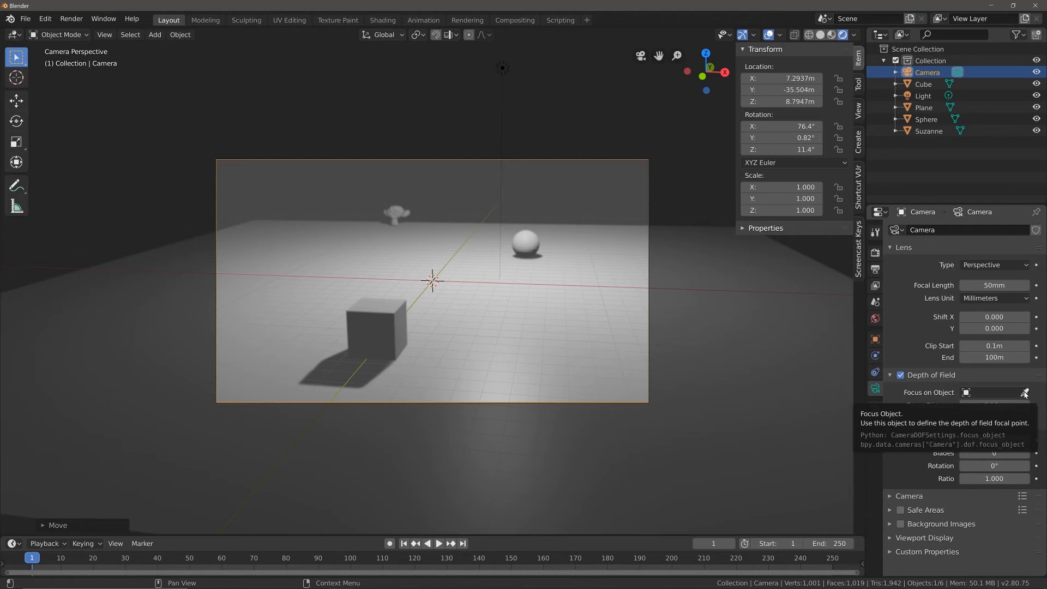
left_click(1025, 392)
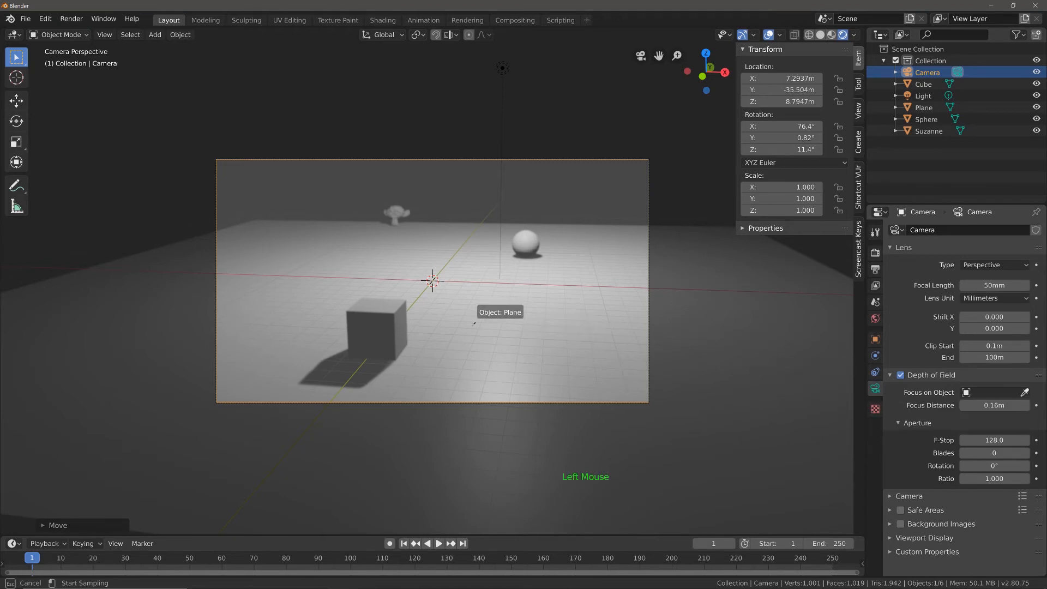
mouse_move(385, 202)
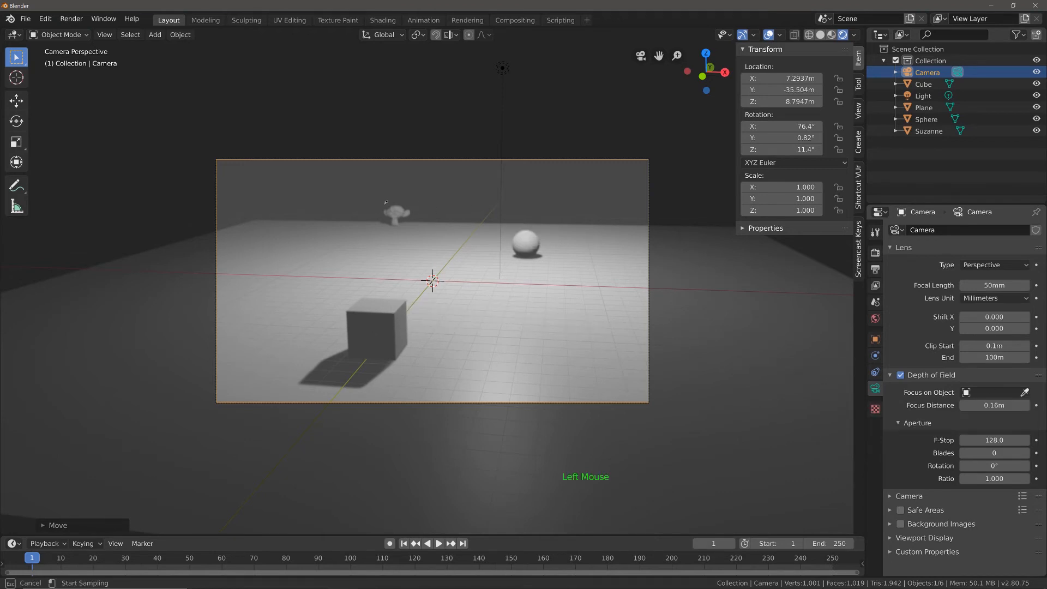
mouse_move(381, 210)
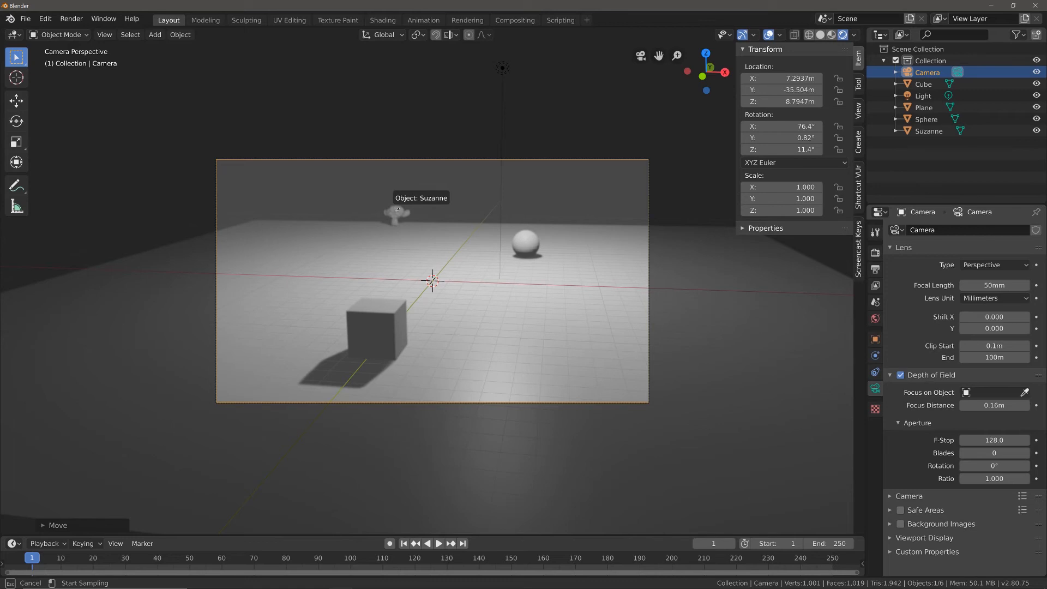
left_click(397, 213)
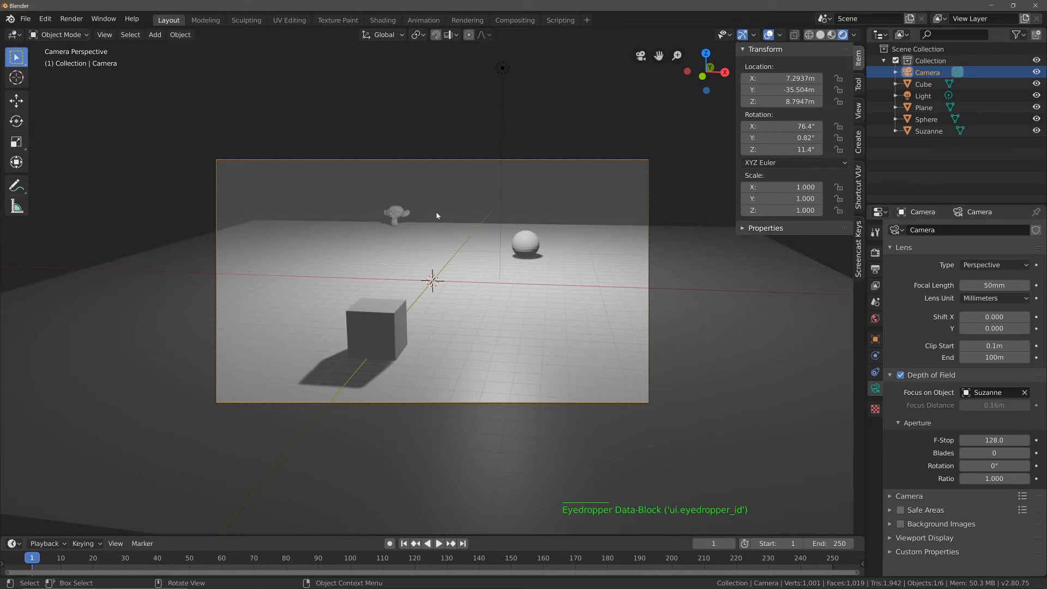
mouse_move(399, 209)
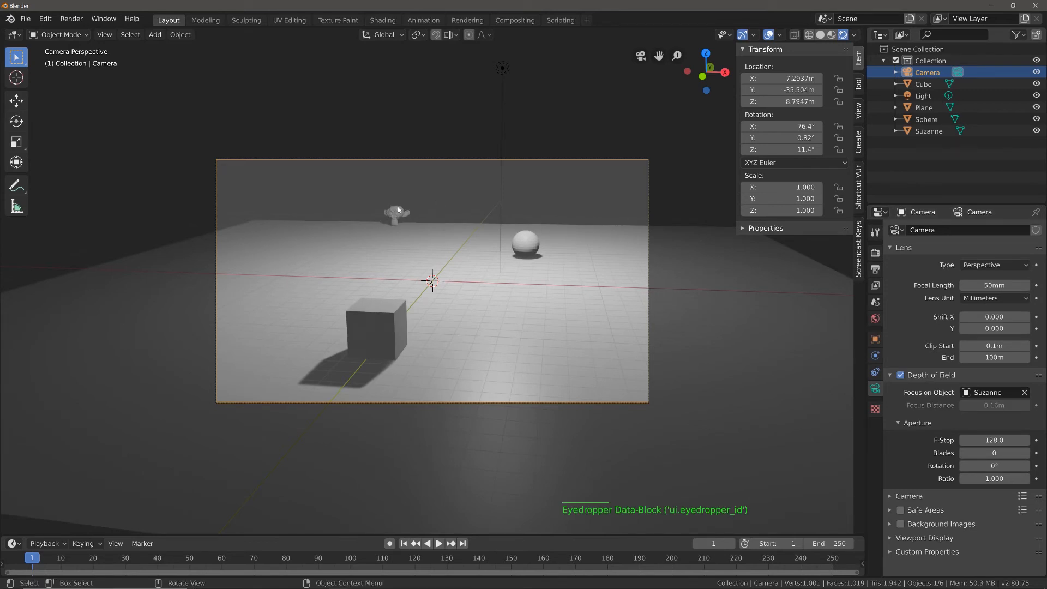
mouse_move(393, 226)
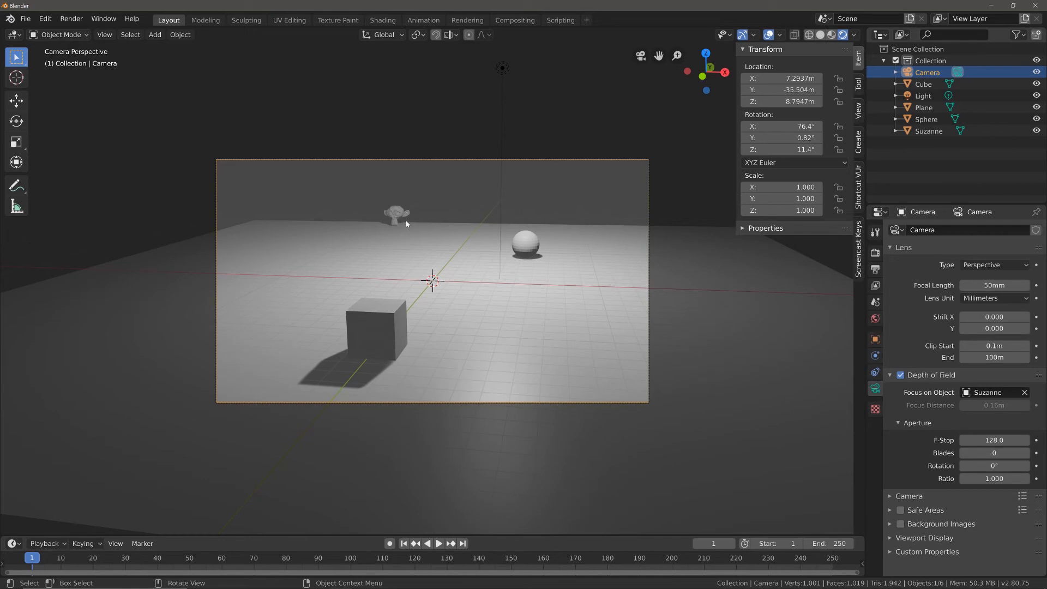
mouse_move(466, 330)
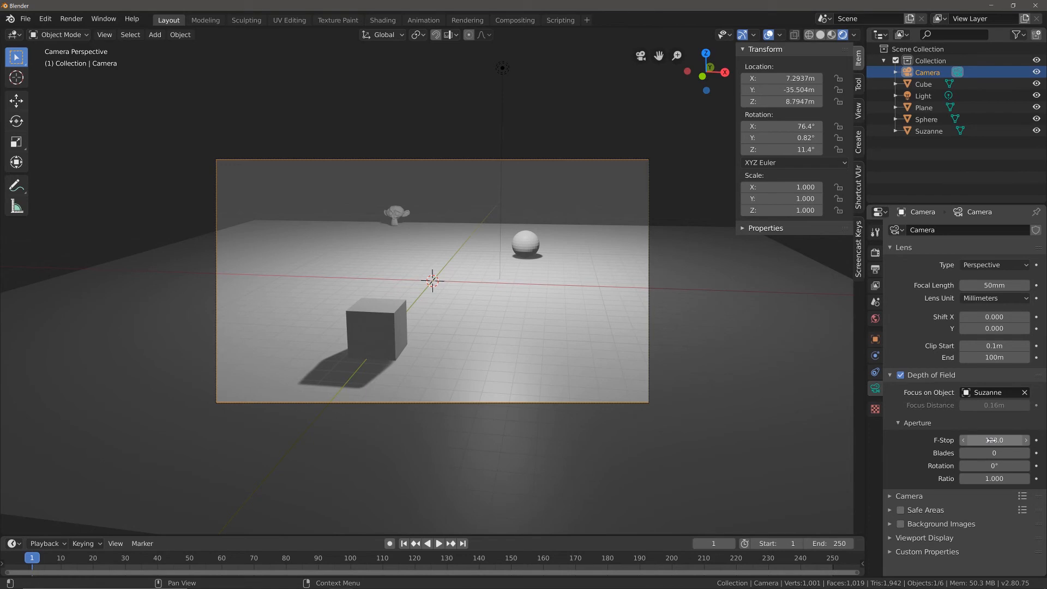
mouse_move(994, 440)
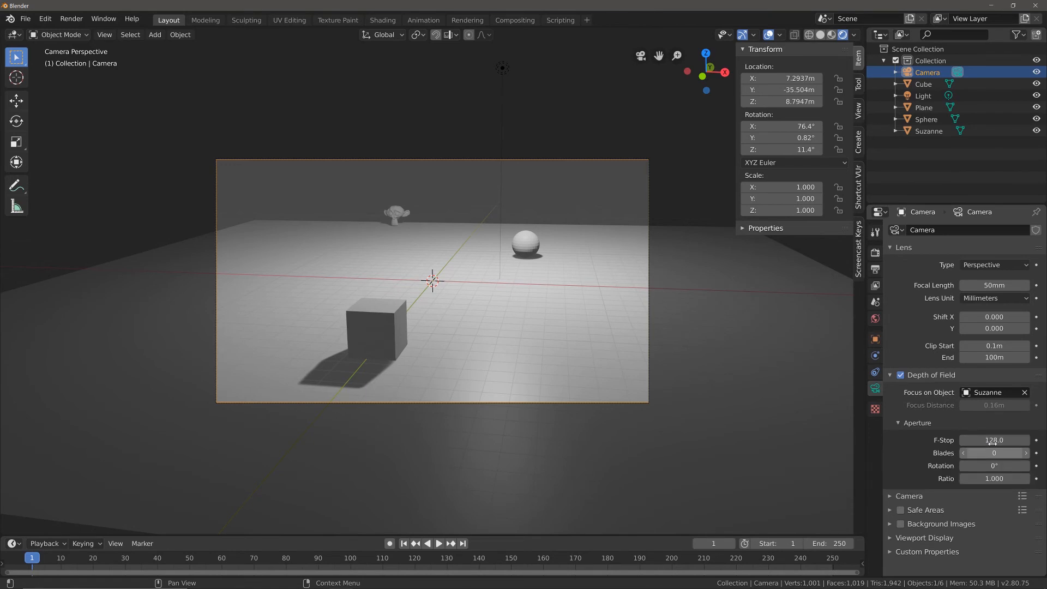
mouse_move(994, 440)
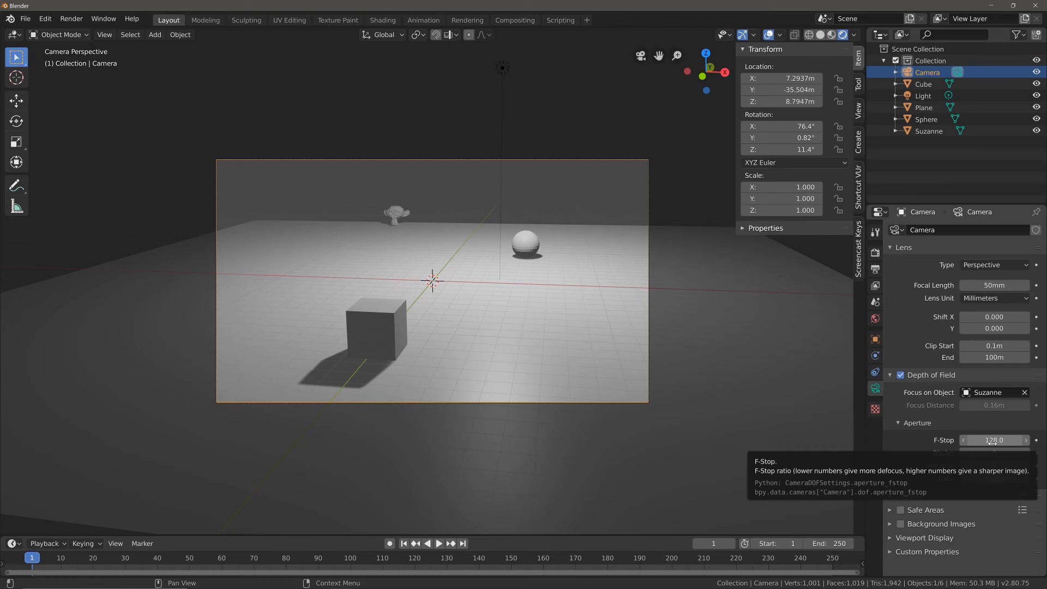
mouse_move(447, 335)
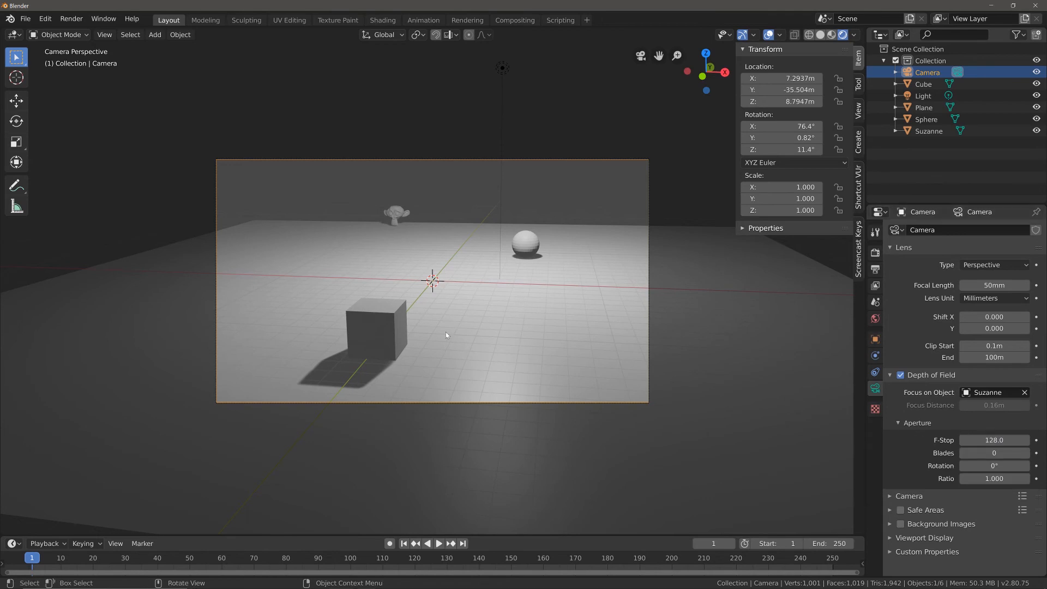
mouse_move(412, 247)
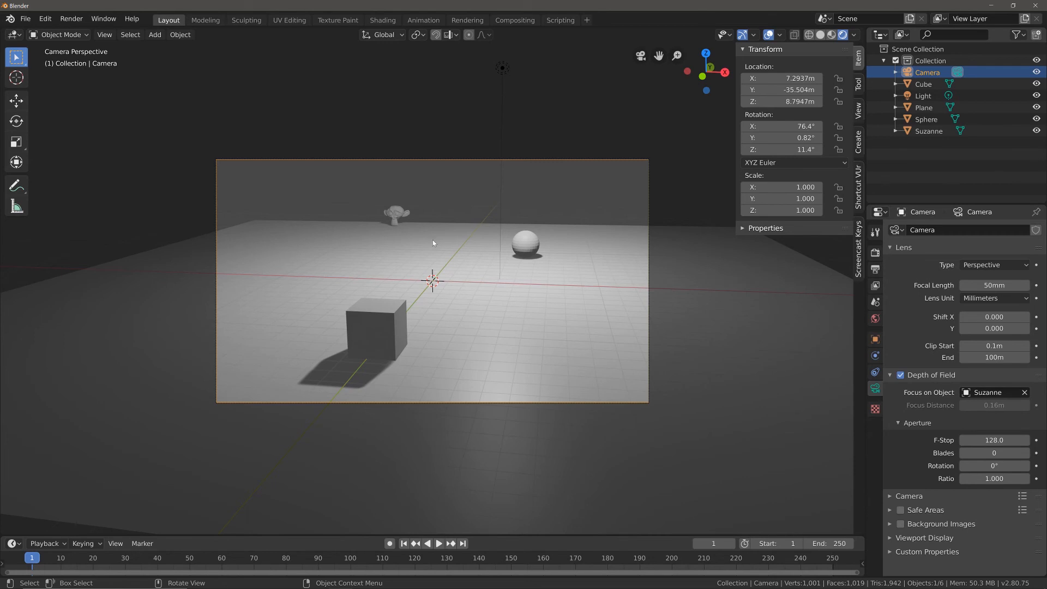
mouse_move(472, 259)
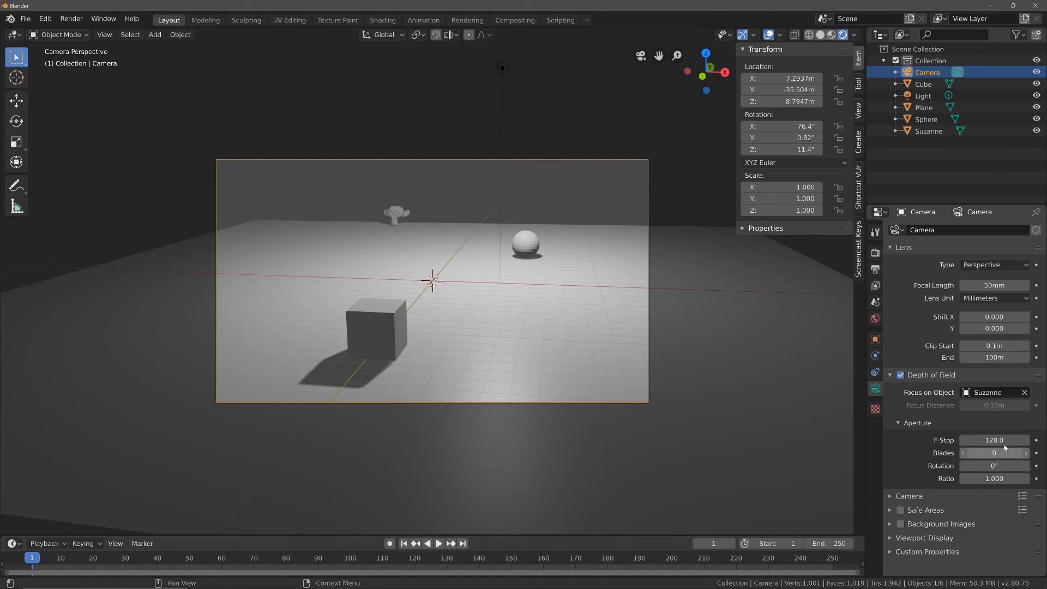
- Drag the aperture F-Stop down from 128 to 7.1 to blur the scene around Suzanne
left_click_drag(995, 440, 975, 440)
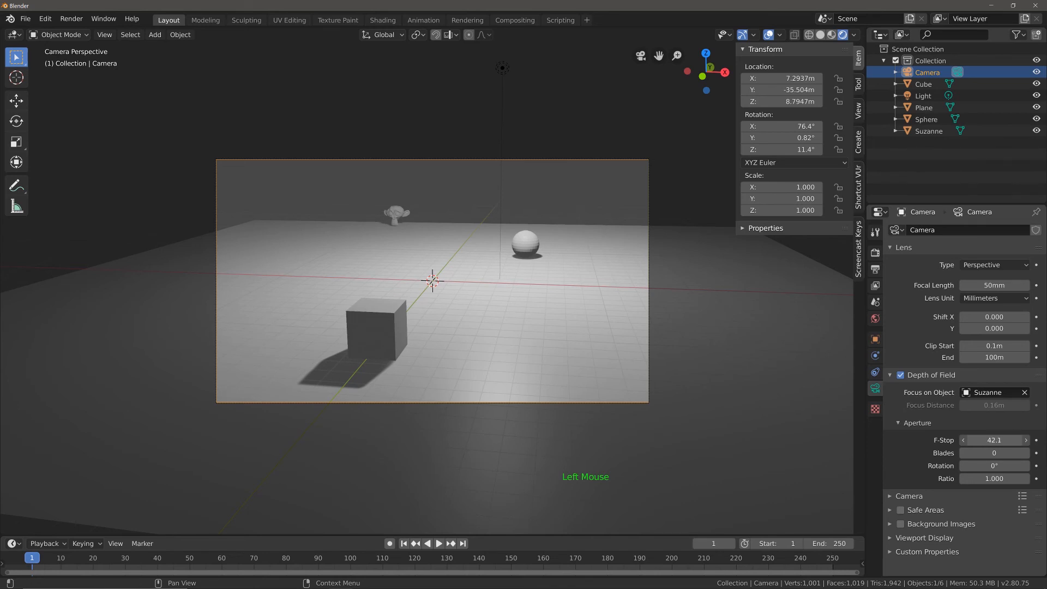
left_click(963, 440)
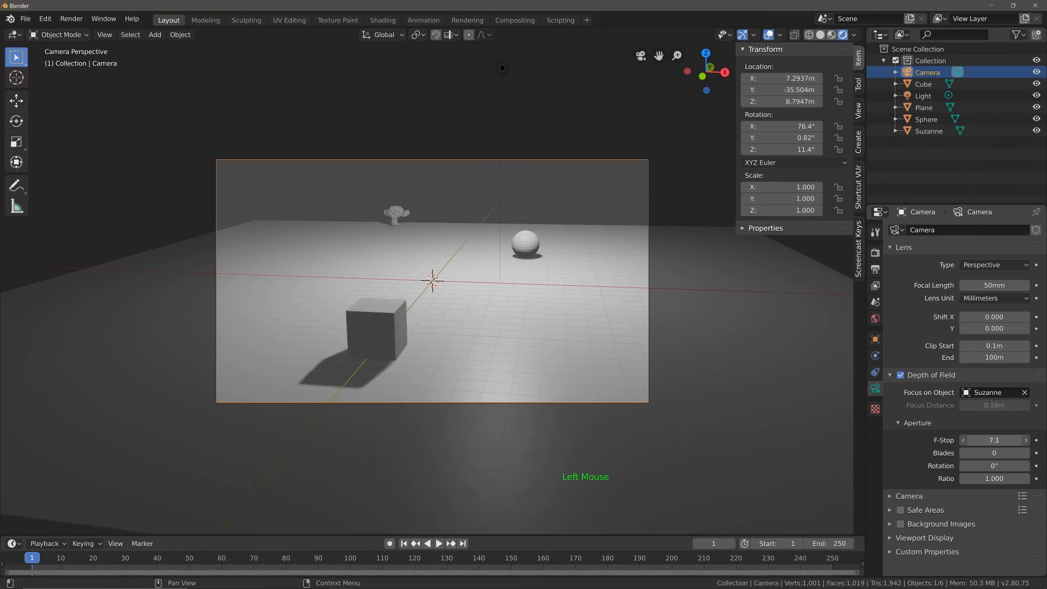